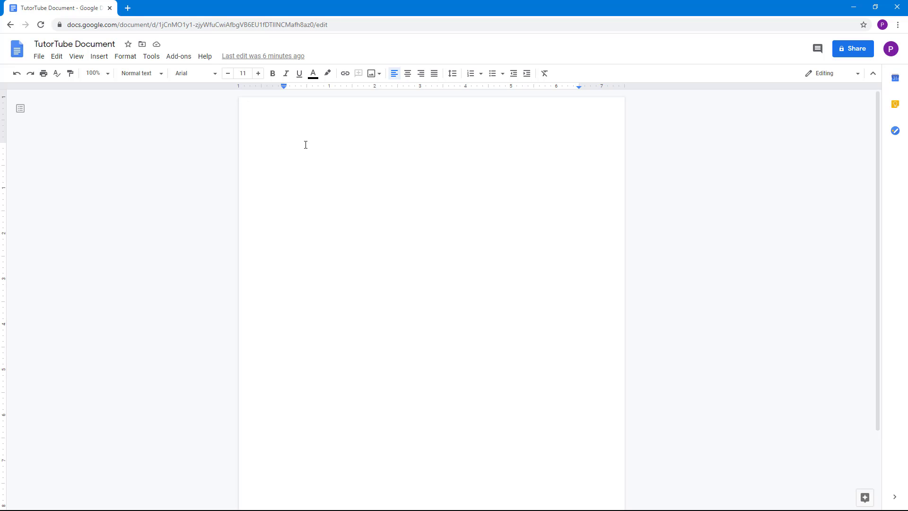
# Enter repeated 'This is a sentence.' text and select it all for copying into three paragraphs.
pyautogui.write('This is a sentence.')
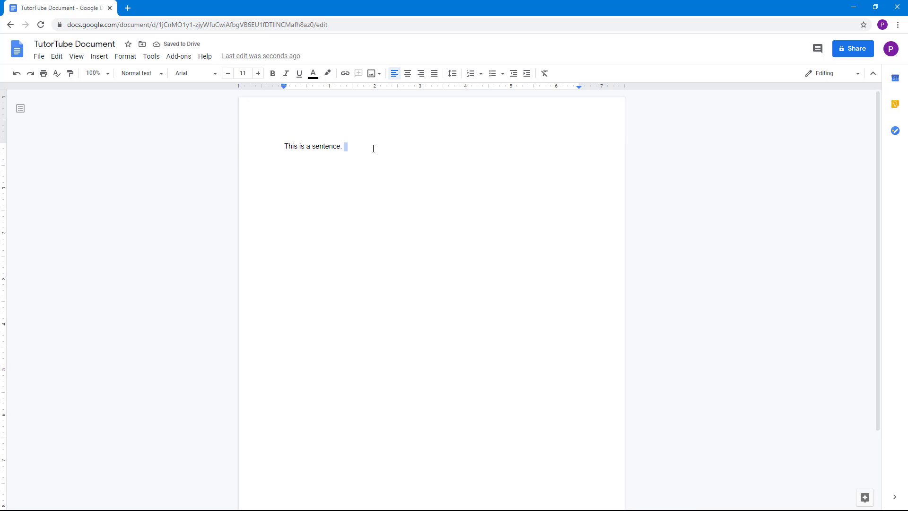
pyautogui.write('This is a sentence. This is a sentence.')
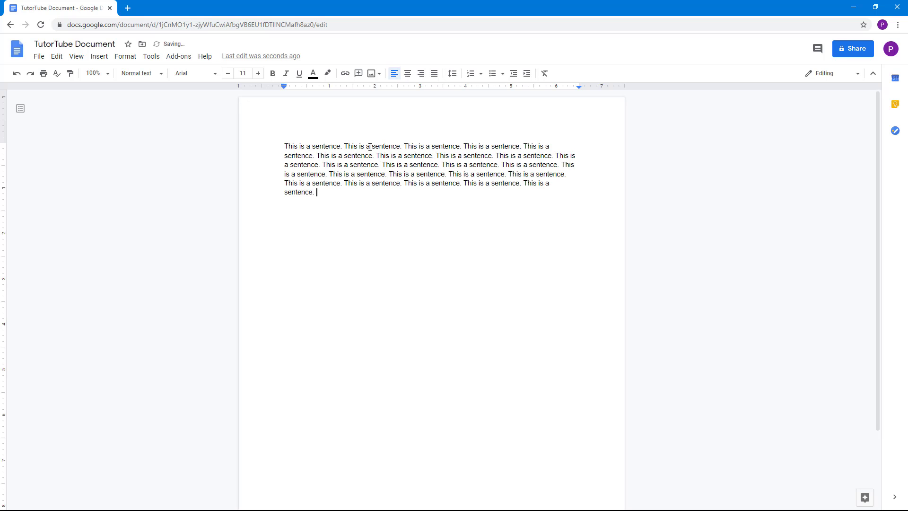
pyautogui.press('ctrl+a')
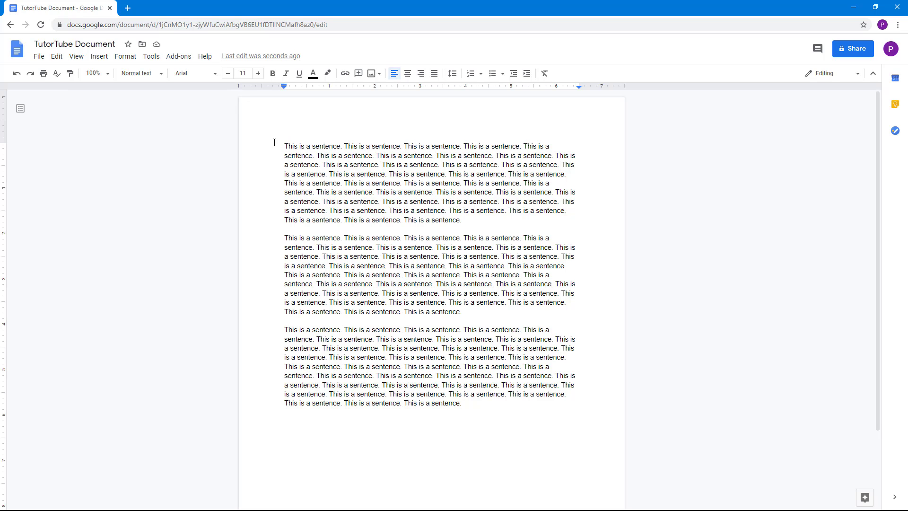
pyautogui.doubleClick(289, 146)
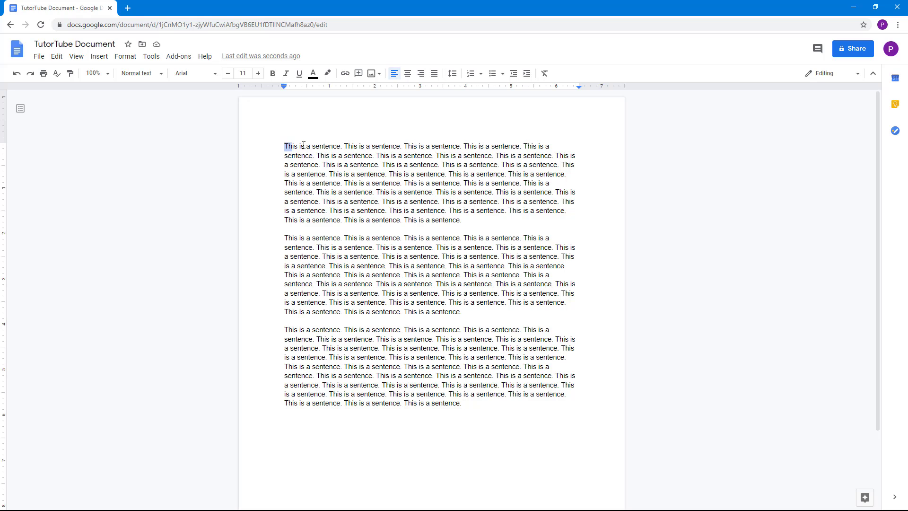
pyautogui.moveTo(289, 146); pyautogui.dragTo(343, 146)
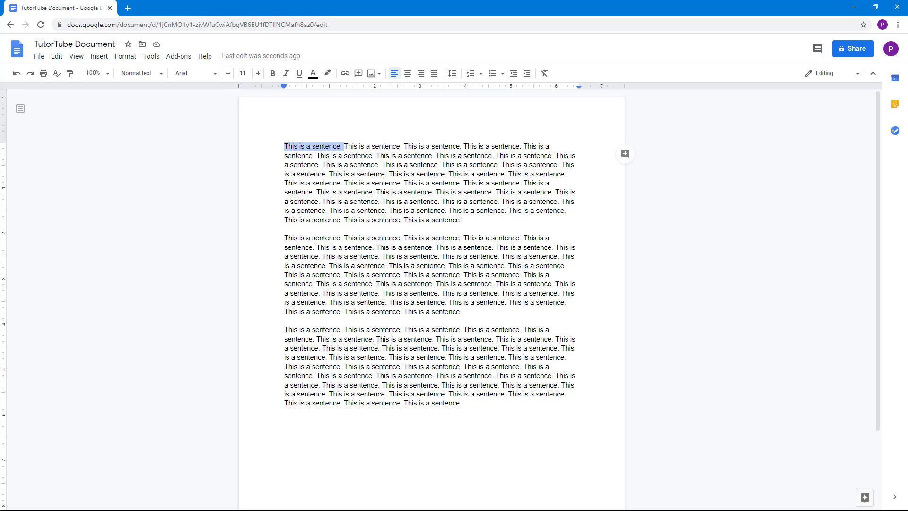
pyautogui.moveTo(272, 74)
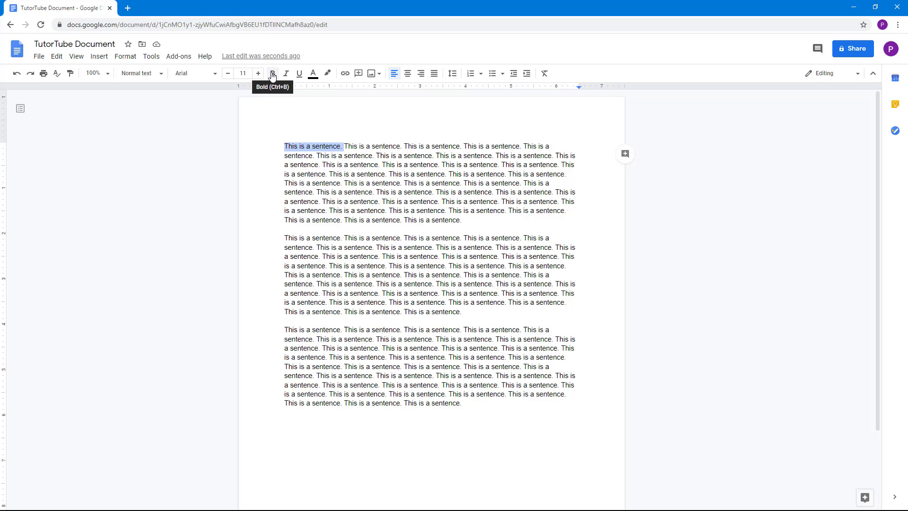
pyautogui.click(272, 74)
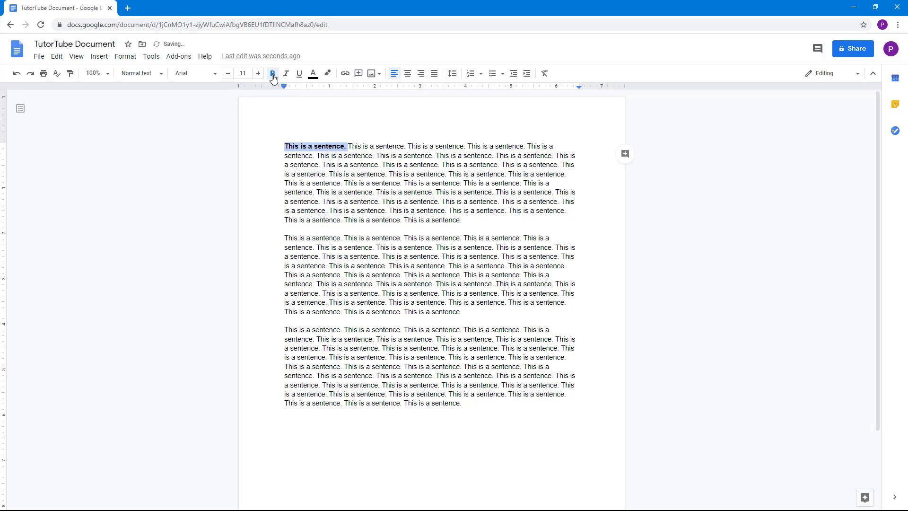
pyautogui.click(272, 74)
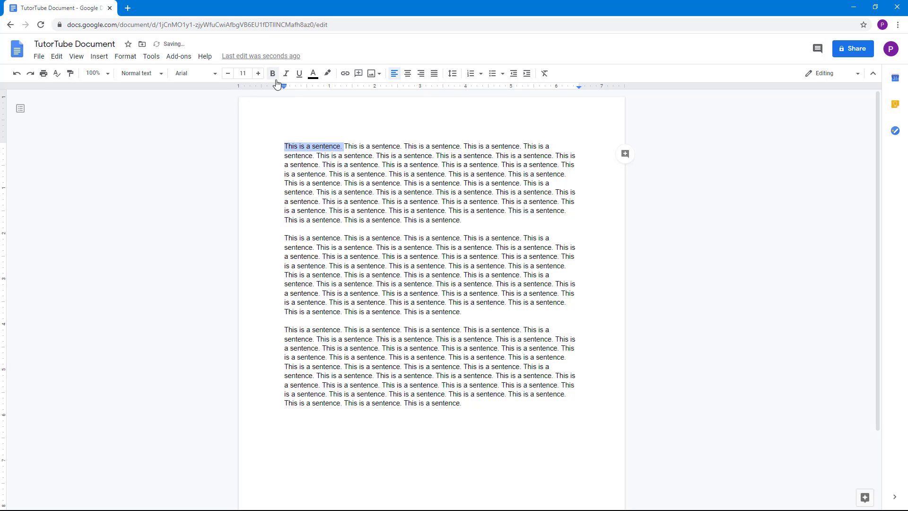
pyautogui.click(273, 73)
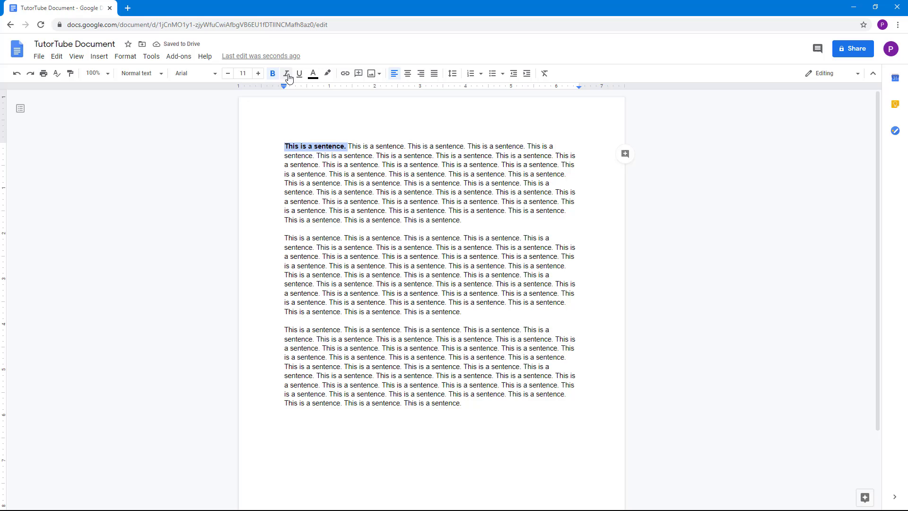
pyautogui.click(286, 73)
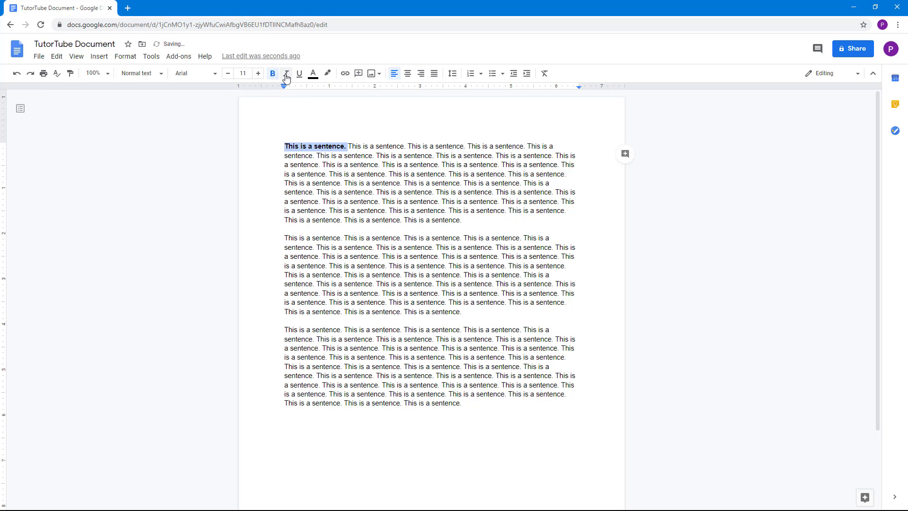
pyautogui.click(286, 73)
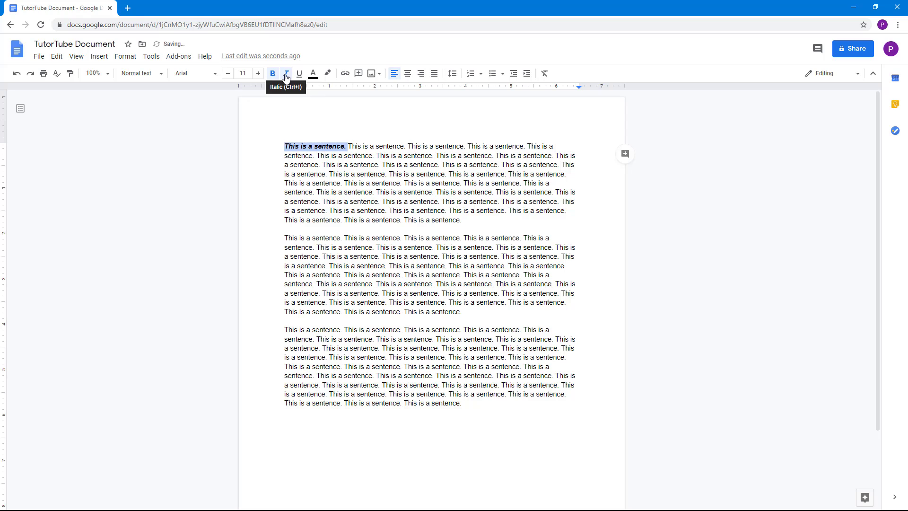
pyautogui.moveTo(295, 78)
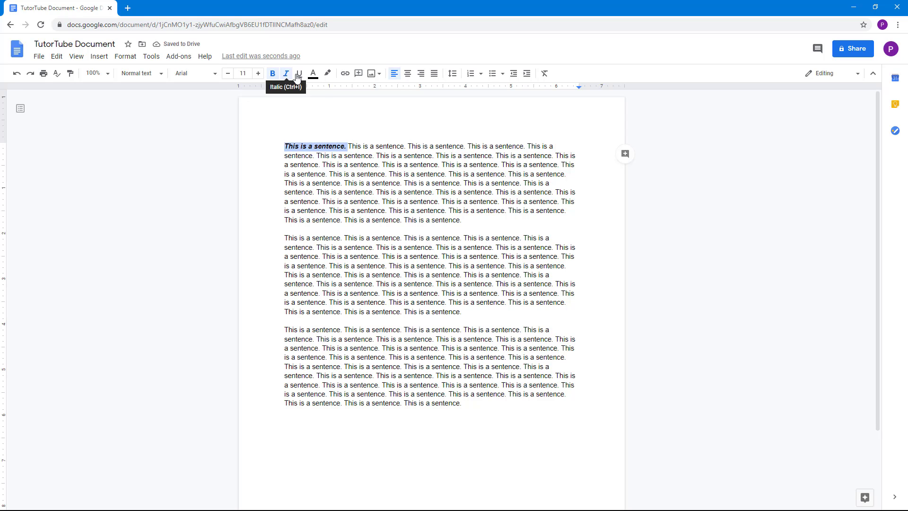
pyautogui.click(299, 73)
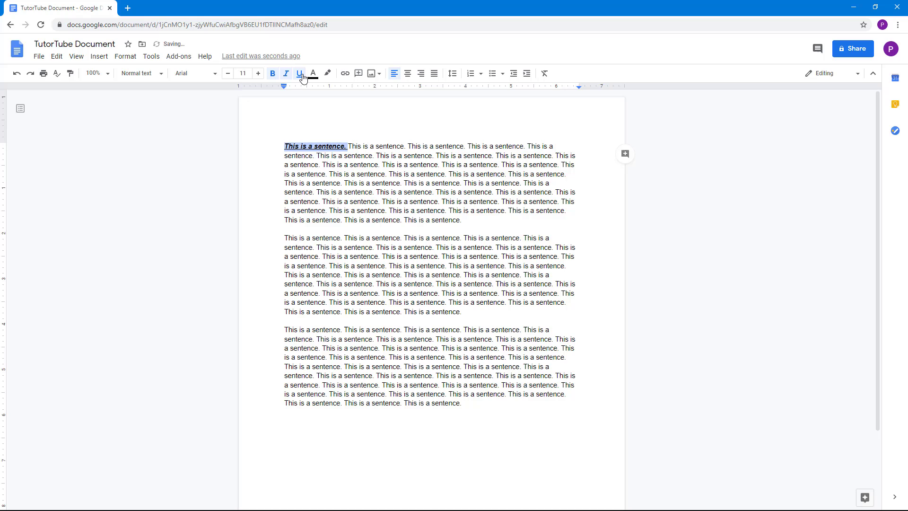
pyautogui.click(298, 73)
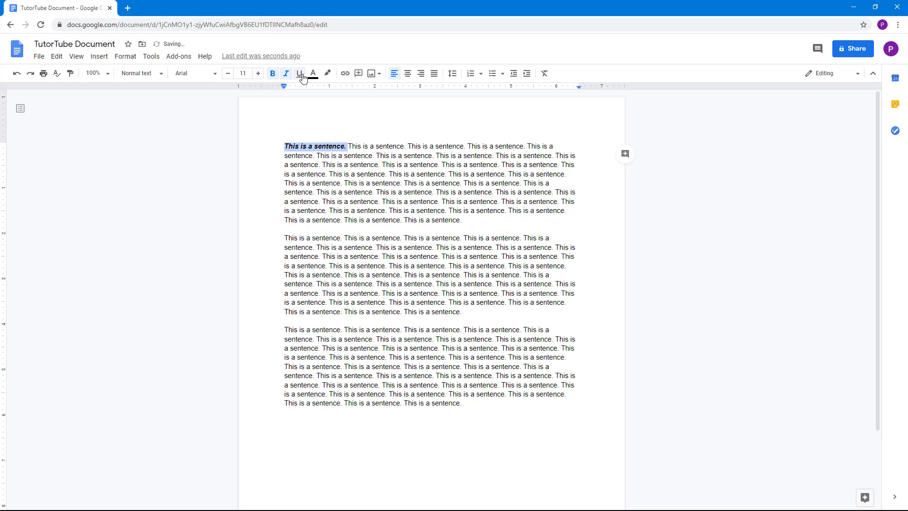
pyautogui.click(299, 73)
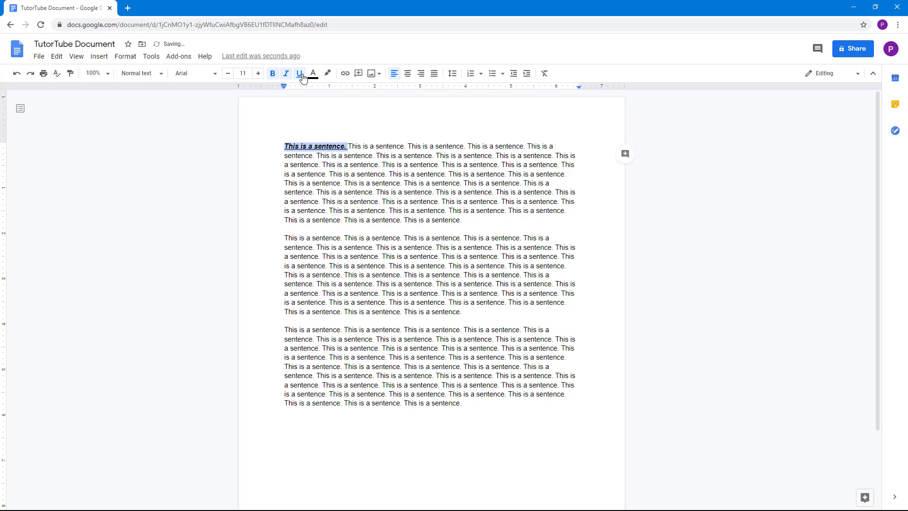
pyautogui.click(299, 74)
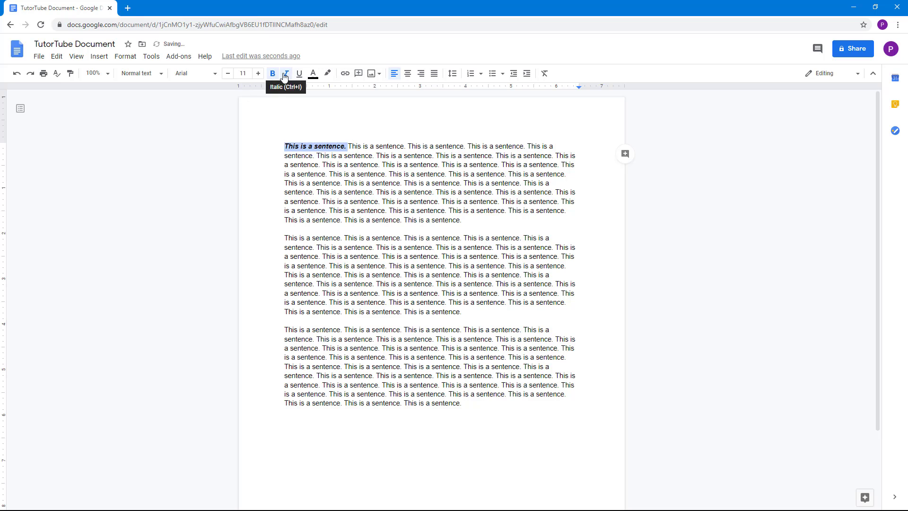
pyautogui.click(272, 73)
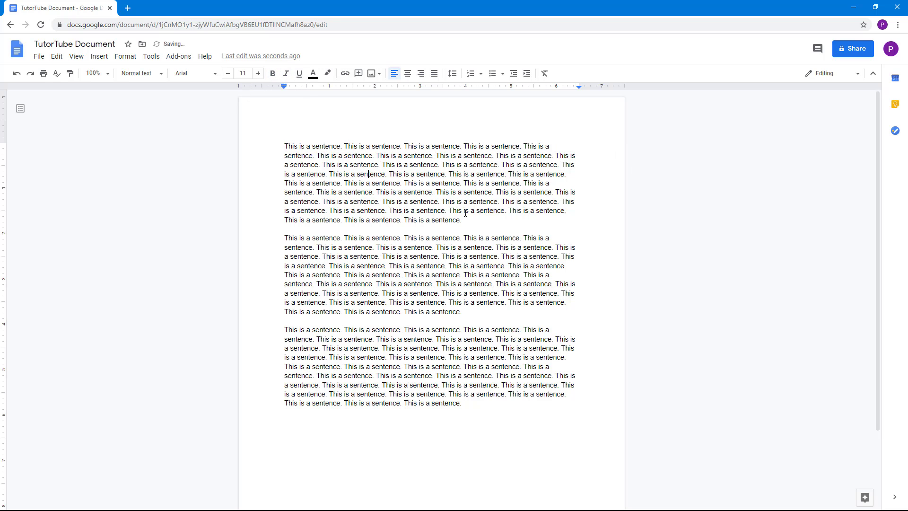
pyautogui.click(272, 73)
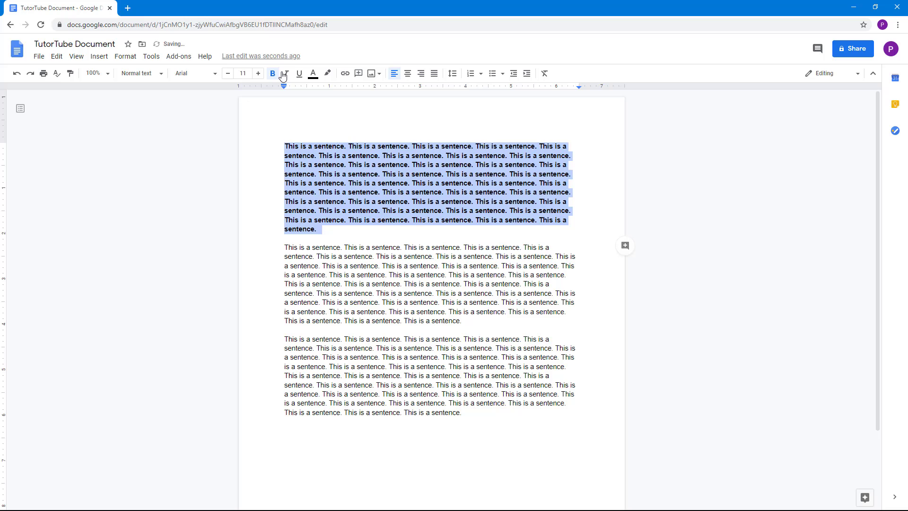
pyautogui.click(284, 74)
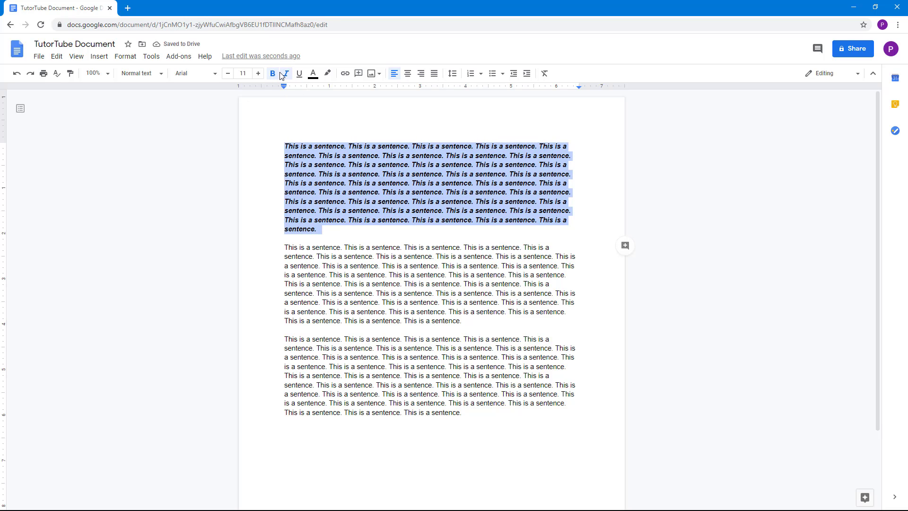
pyautogui.click(272, 74)
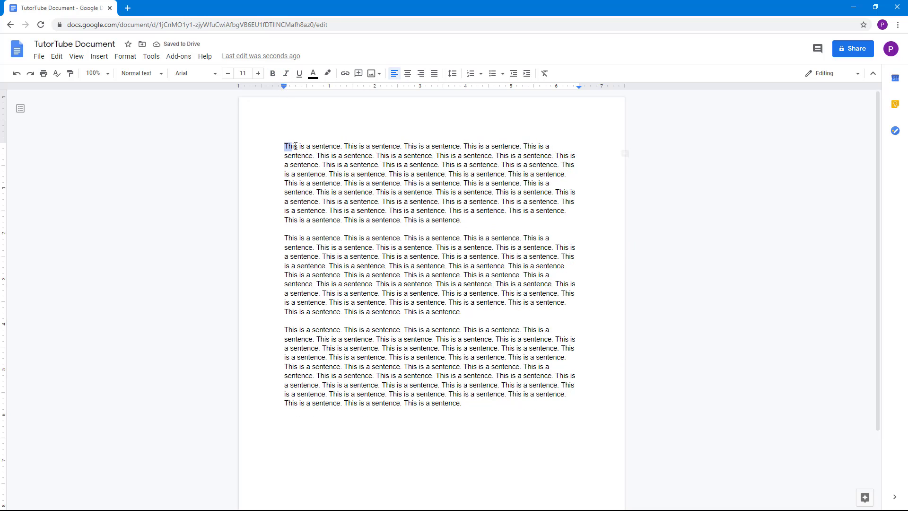
pyautogui.click(273, 74)
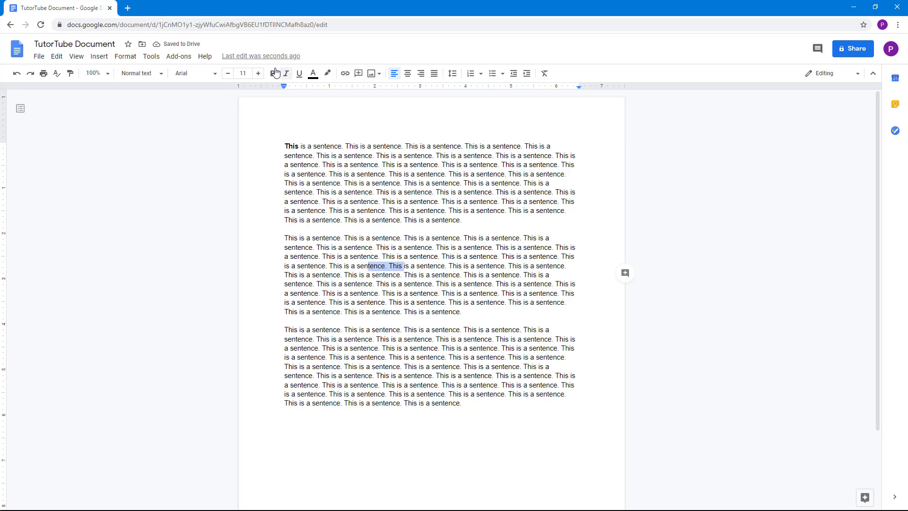
pyautogui.click(272, 74)
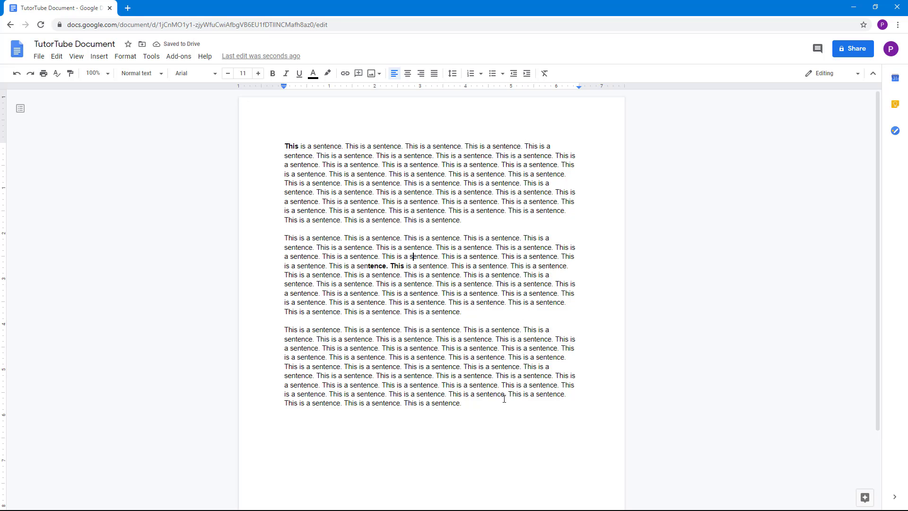
pyautogui.press('ctrl+a')
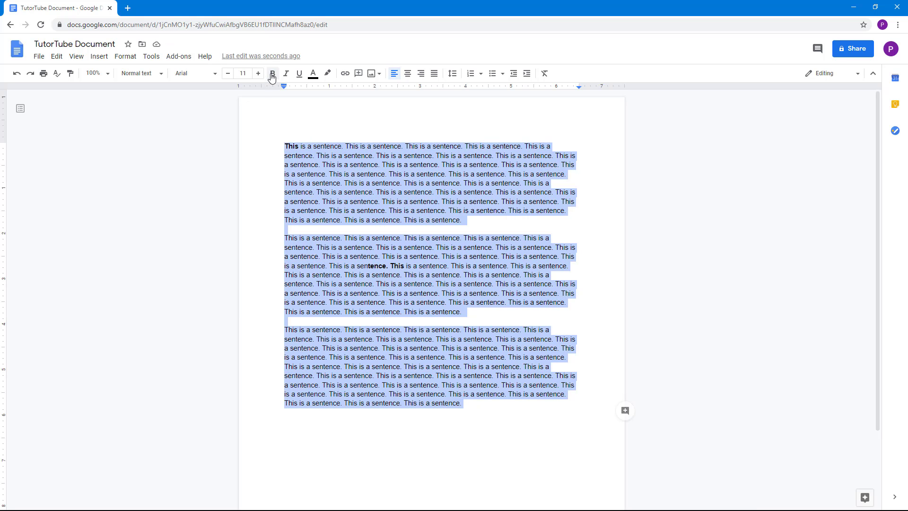
pyautogui.click(272, 74)
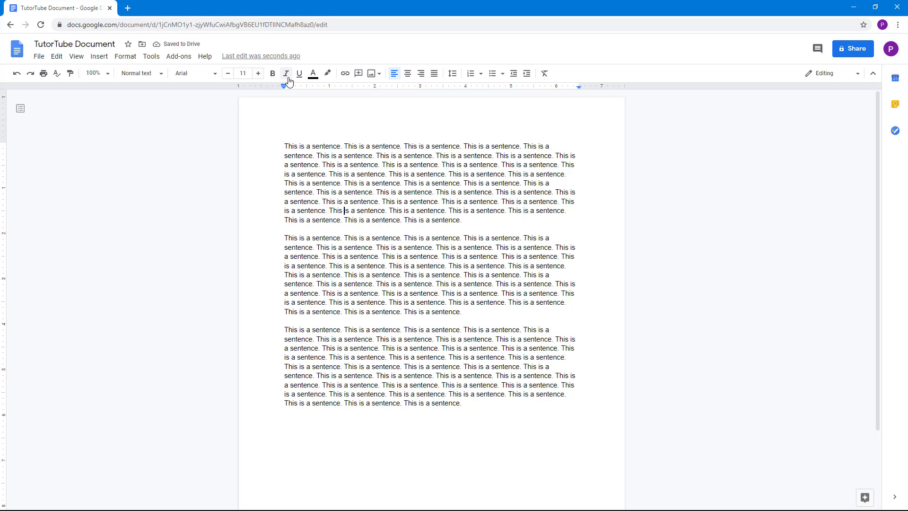
pyautogui.moveTo(299, 74)
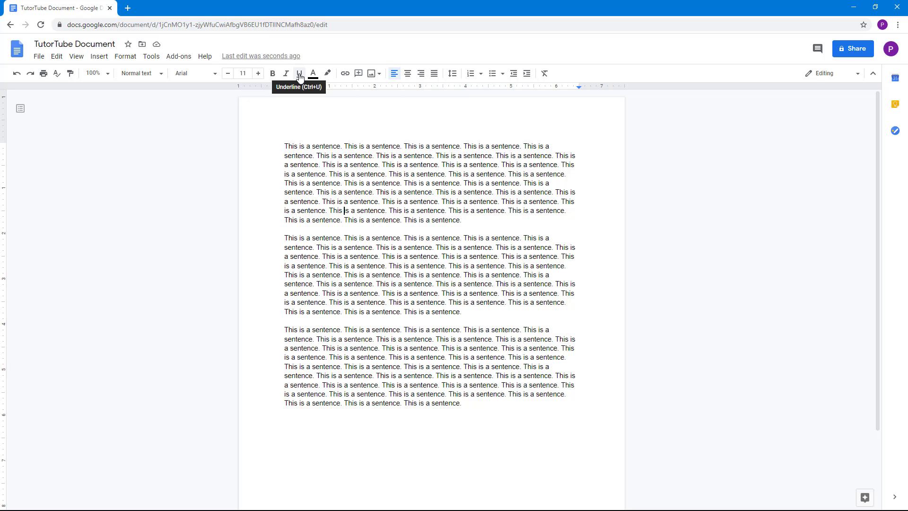
pyautogui.moveTo(275, 96)
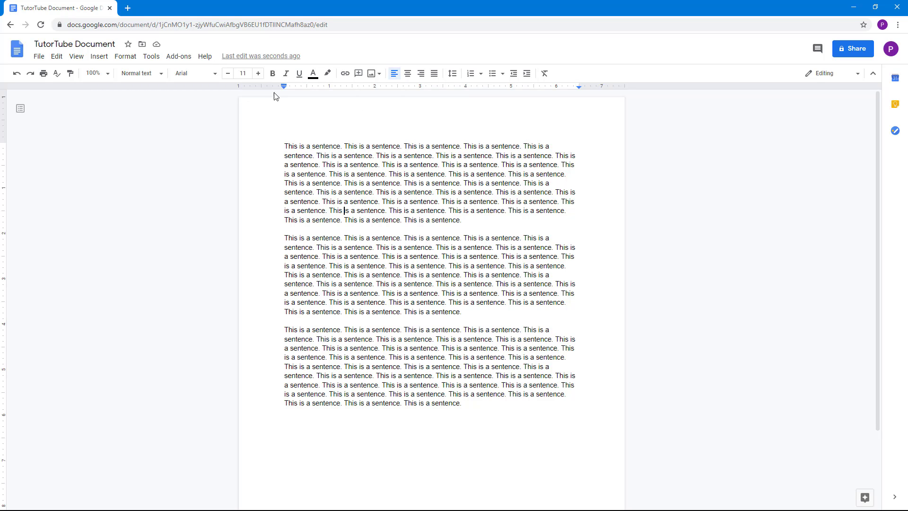
pyautogui.moveTo(299, 74)
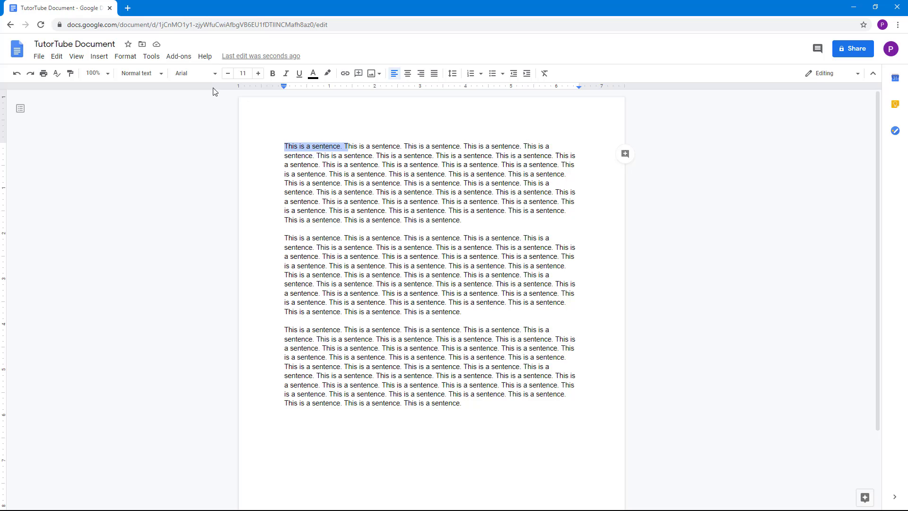
# Set the selected first sentence in the Impact font, leaving the rest in Arial.
pyautogui.click(191, 73)
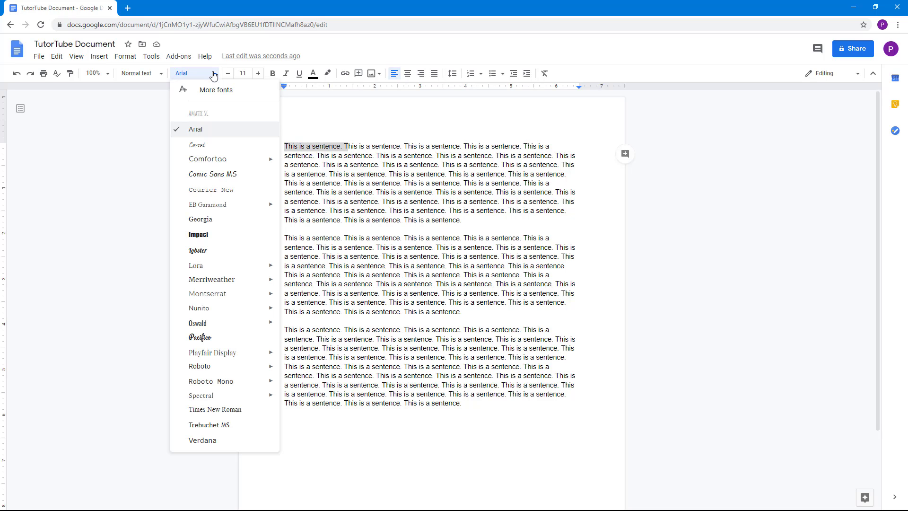
pyautogui.moveTo(213, 75)
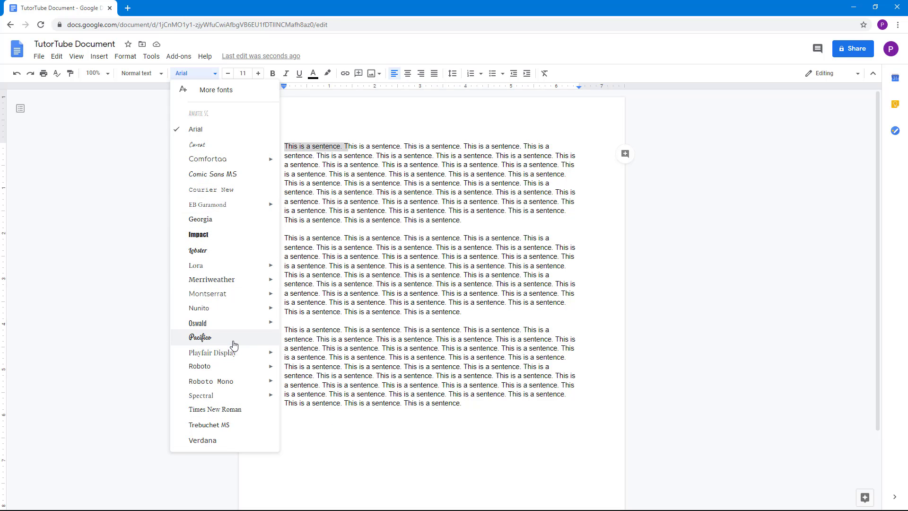
pyautogui.moveTo(218, 237)
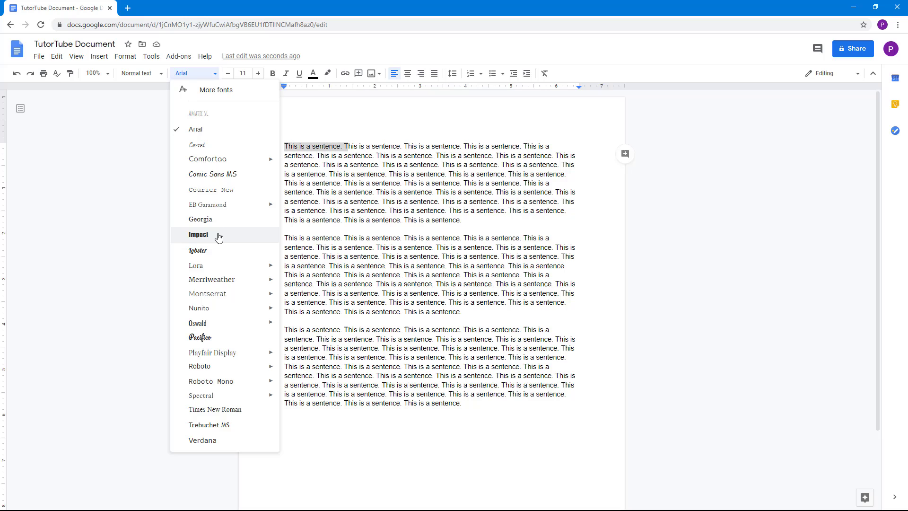
pyautogui.click(198, 234)
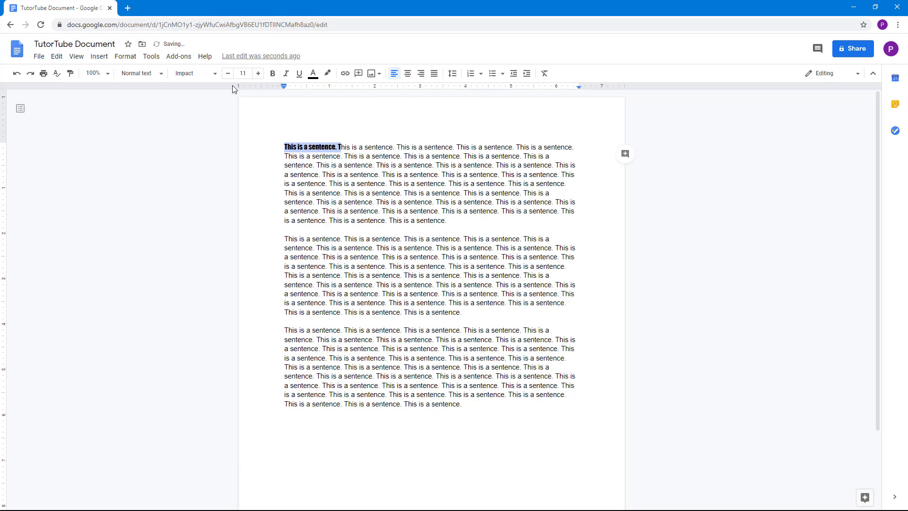
pyautogui.click(194, 73)
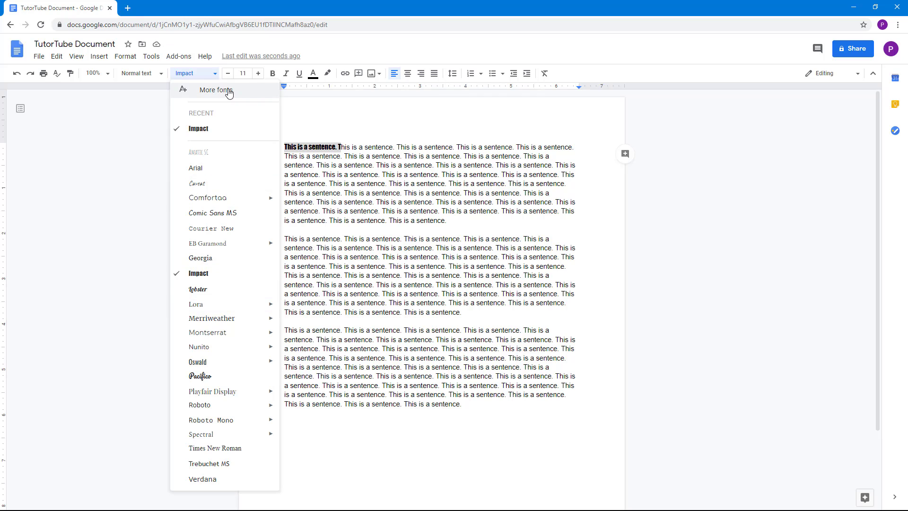
# Add Hind Siliguri from the More fonts catalogue, glancing at the Scripts filter, and confirm with OK.
pyautogui.click(215, 90)
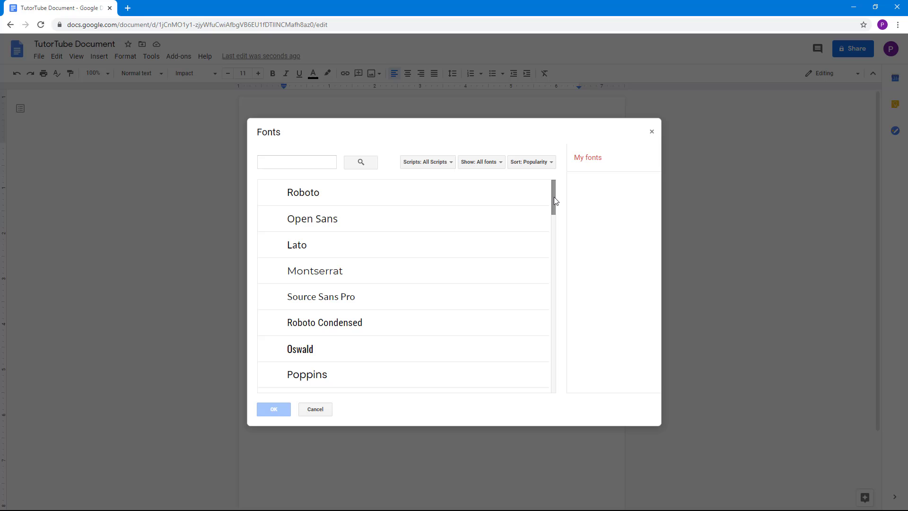
pyautogui.scroll(-3)
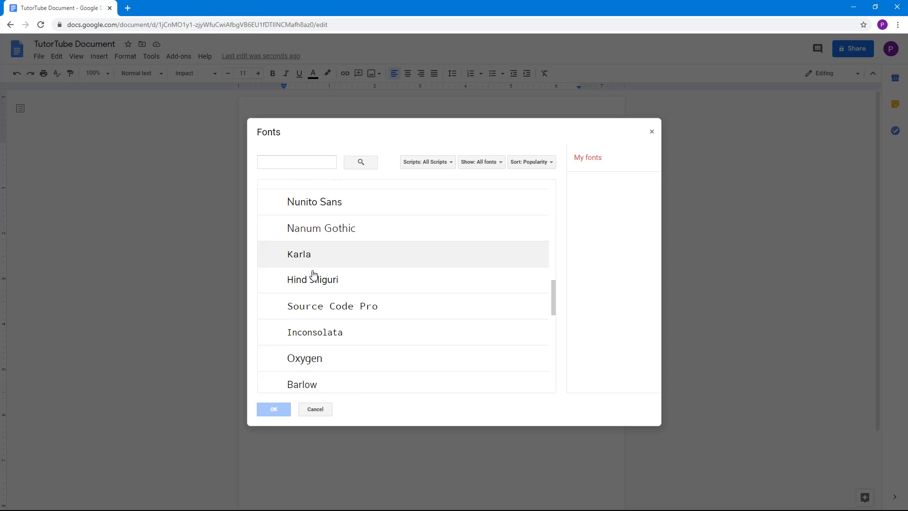
pyautogui.click(312, 279)
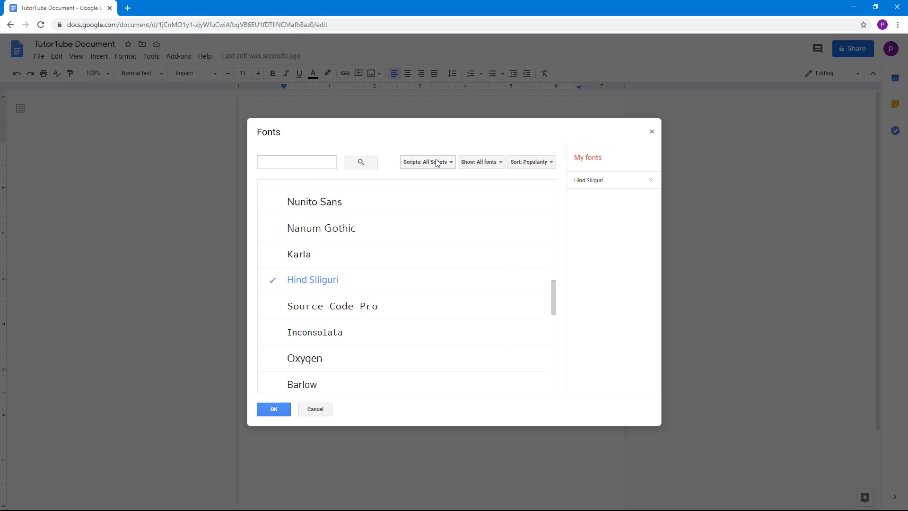
pyautogui.click(426, 162)
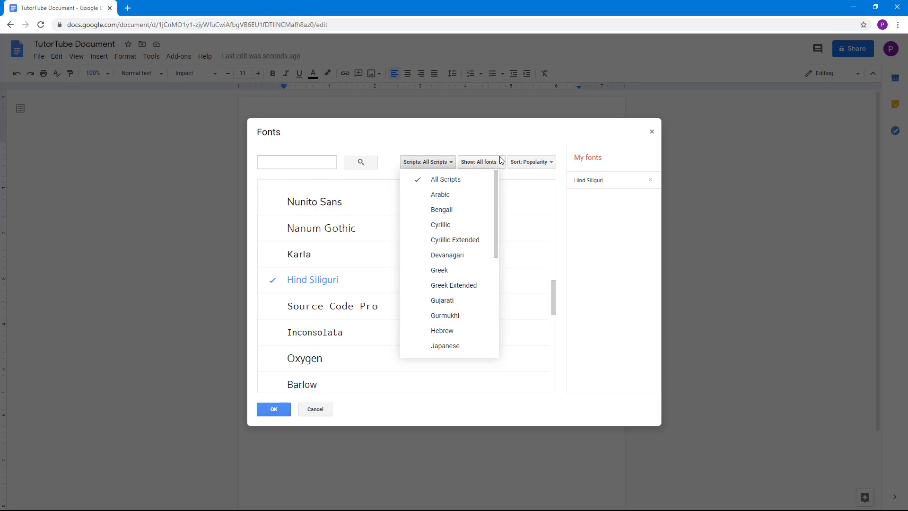
pyautogui.click(427, 162)
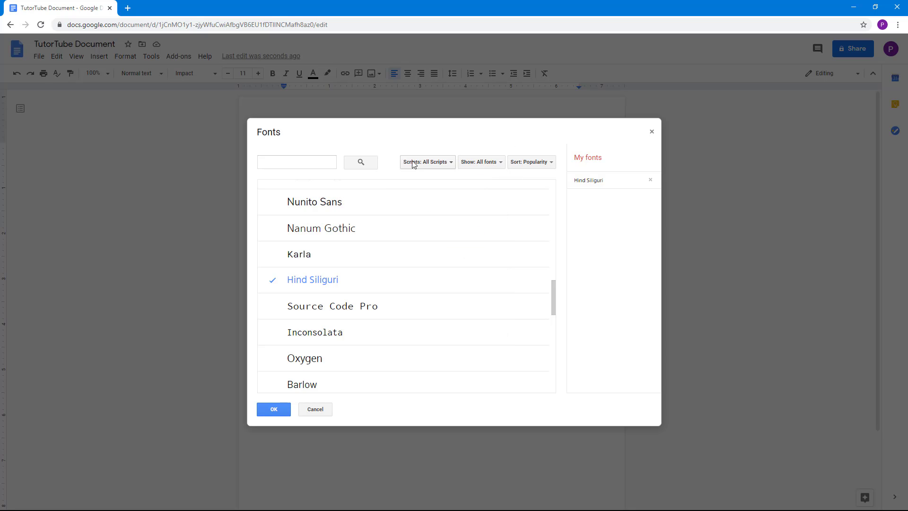
pyautogui.click(273, 409)
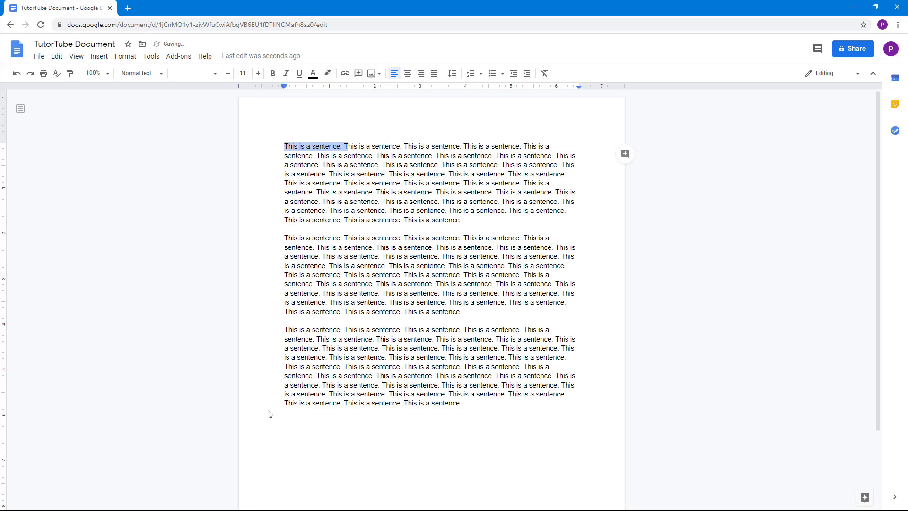
# Apply Hind Siliguri to the whole document, then revert everything back to Arial and deselect.
pyautogui.click(191, 72)
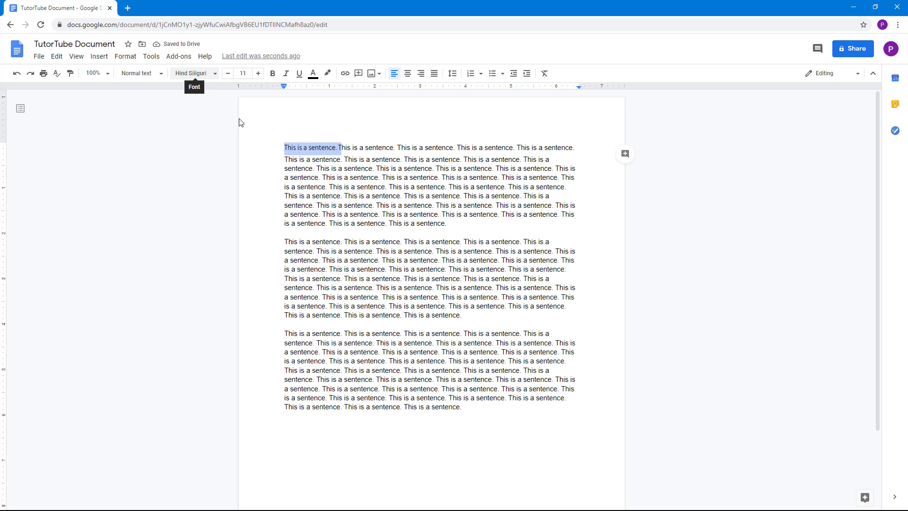
pyautogui.press('ctrl+a')
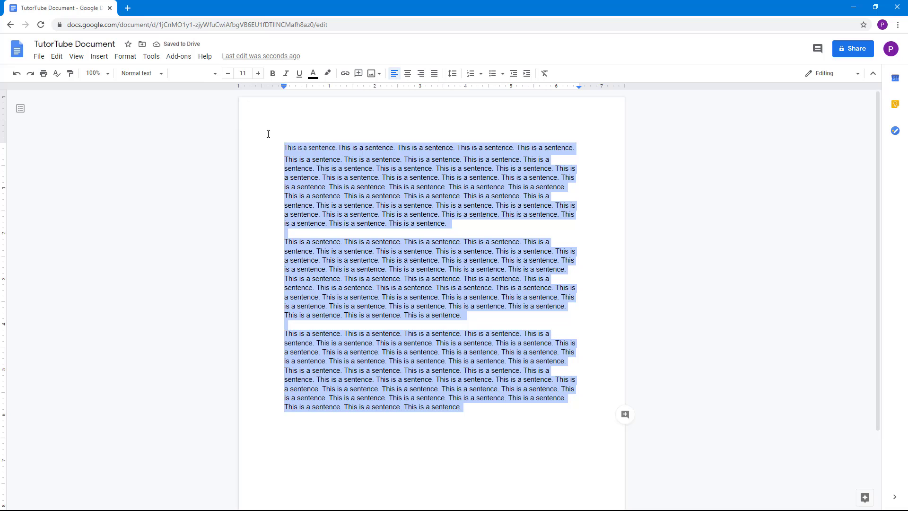
pyautogui.click(193, 74)
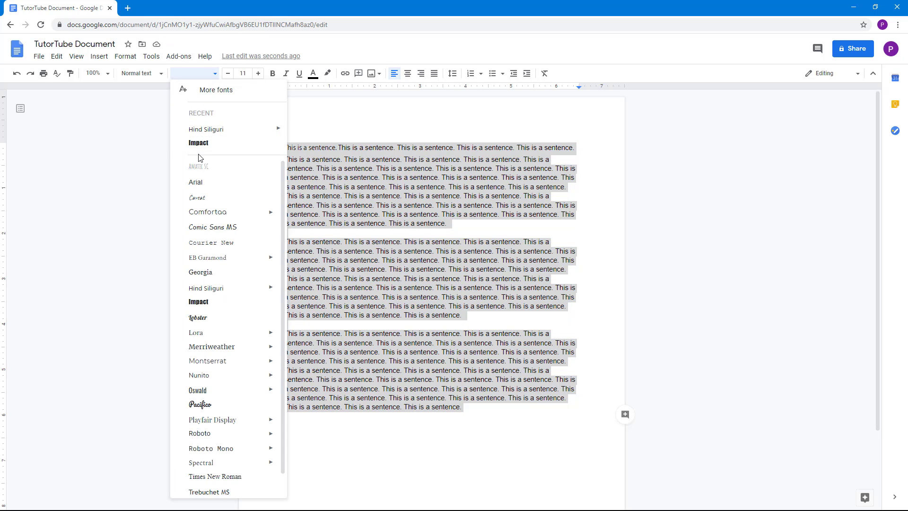
pyautogui.moveTo(206, 128)
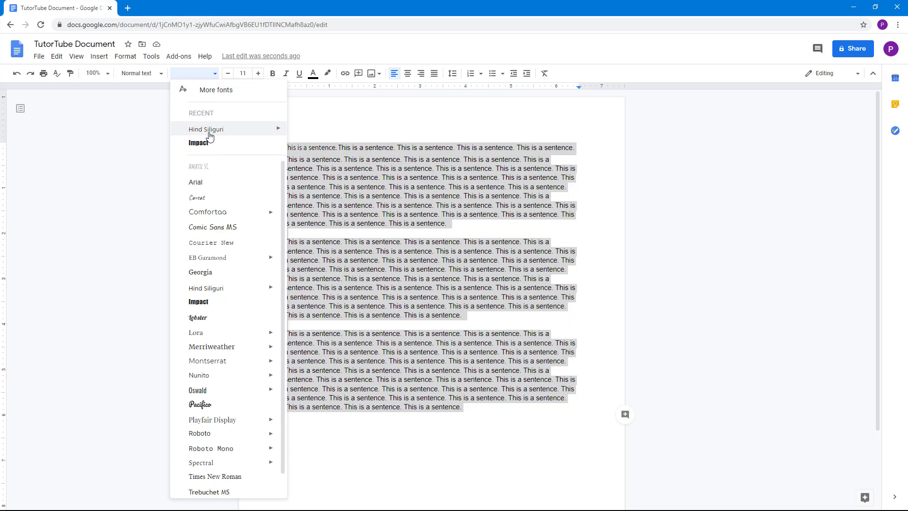
pyautogui.click(206, 128)
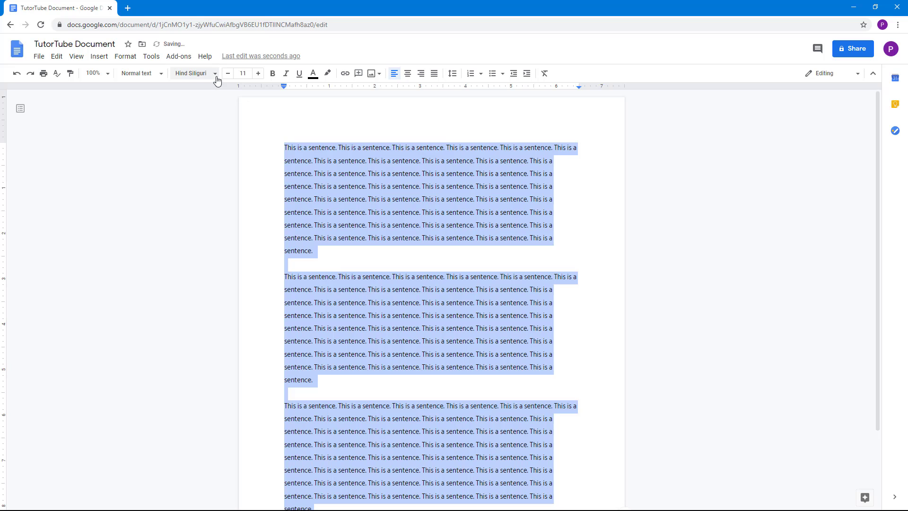
pyautogui.click(190, 73)
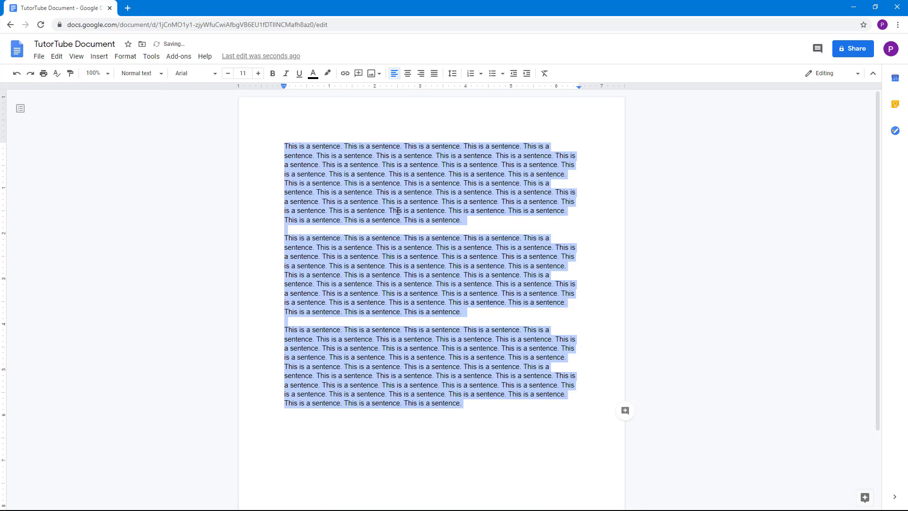
pyautogui.click(392, 209)
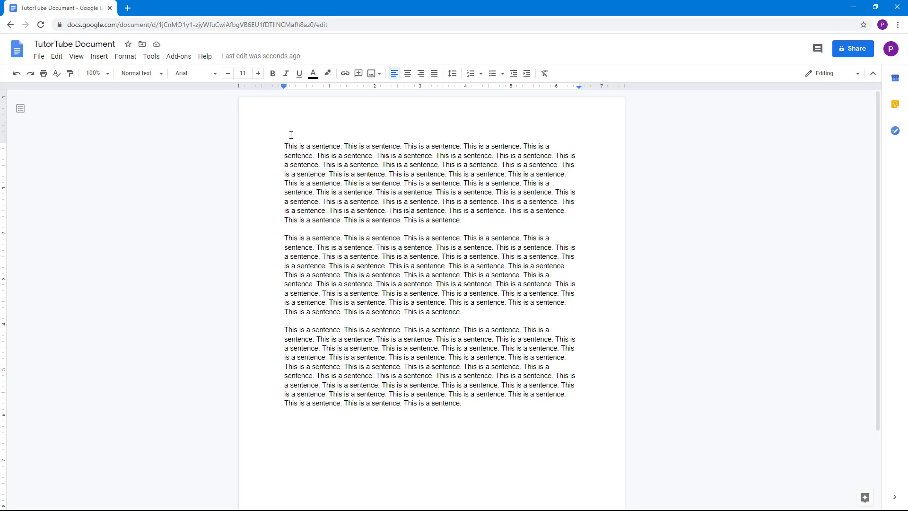
pyautogui.moveTo(242, 73)
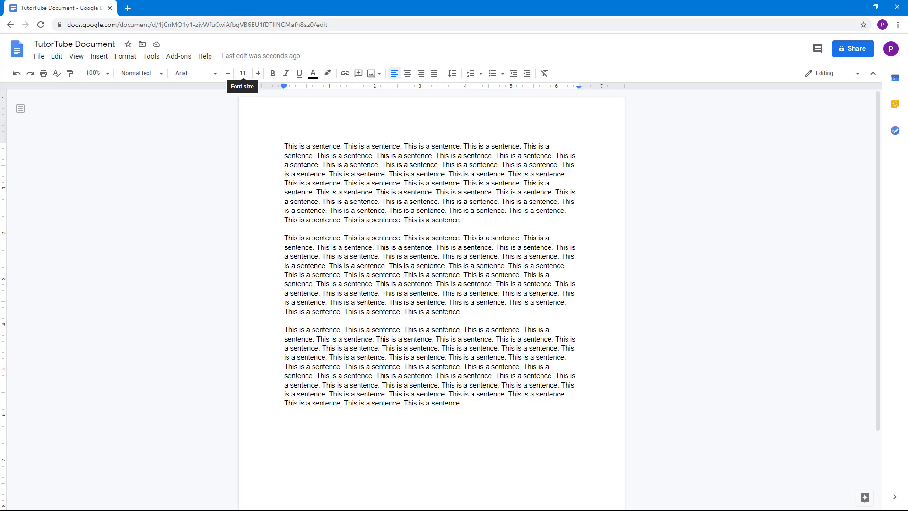
# Nudge the first sentence's size up and down from 11 pt, then set it to a huge 200 pt preset.
pyautogui.moveTo(284, 146); pyautogui.dragTo(382, 155)
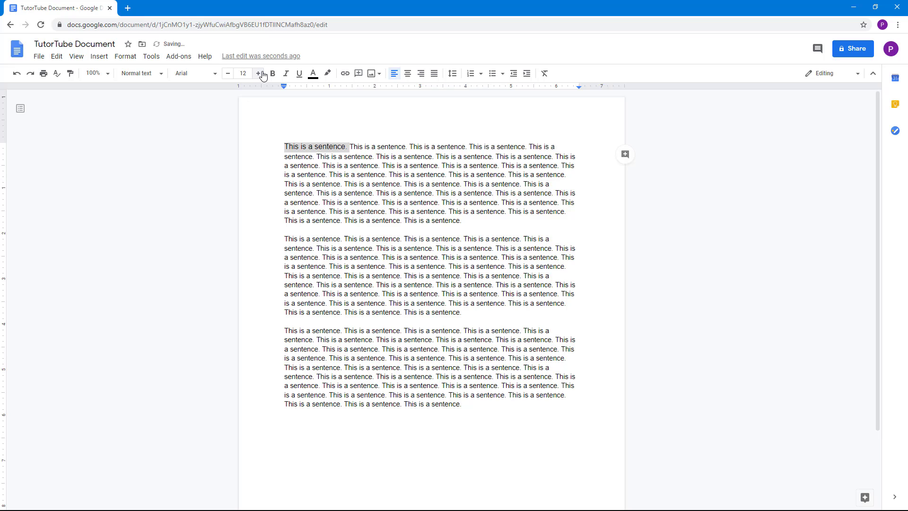
pyautogui.click(258, 74)
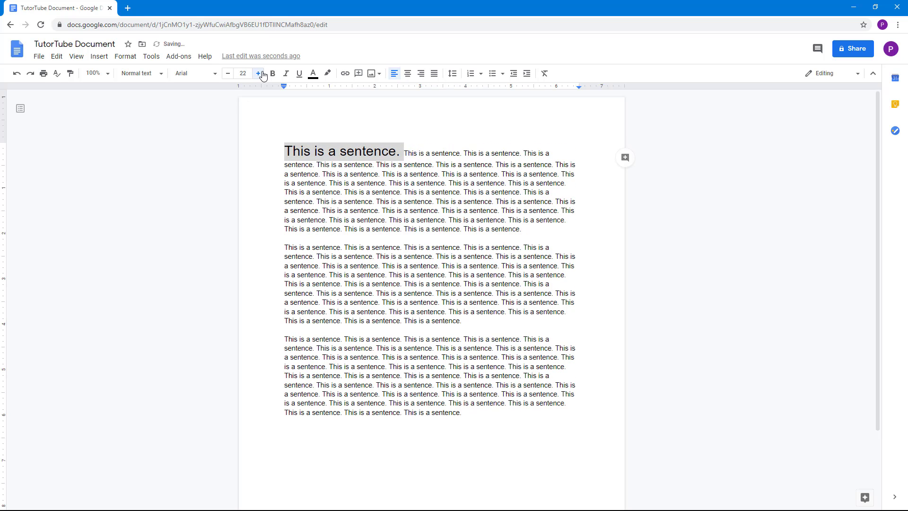
pyautogui.click(258, 74)
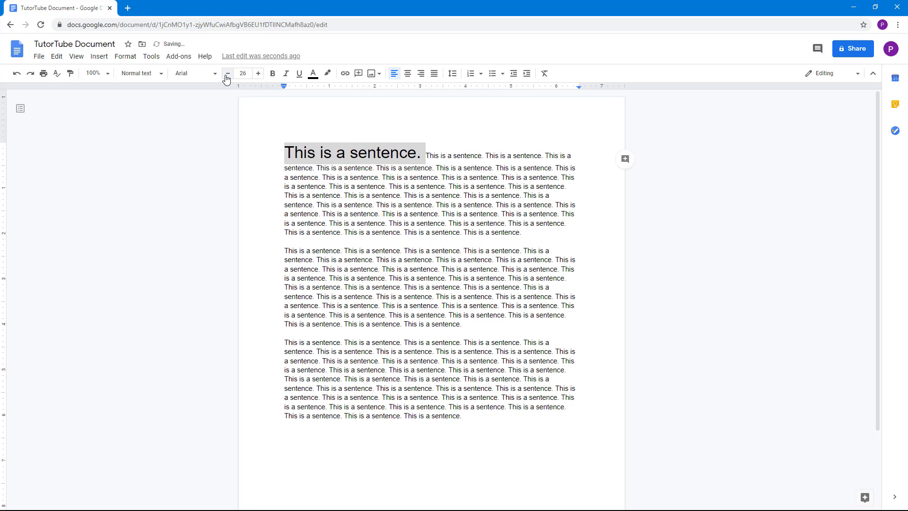
pyautogui.click(228, 74)
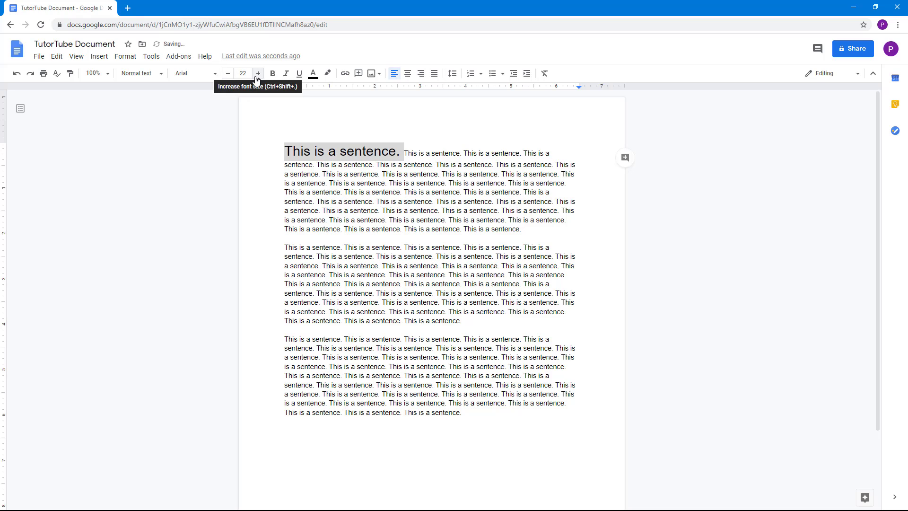
pyautogui.click(242, 72)
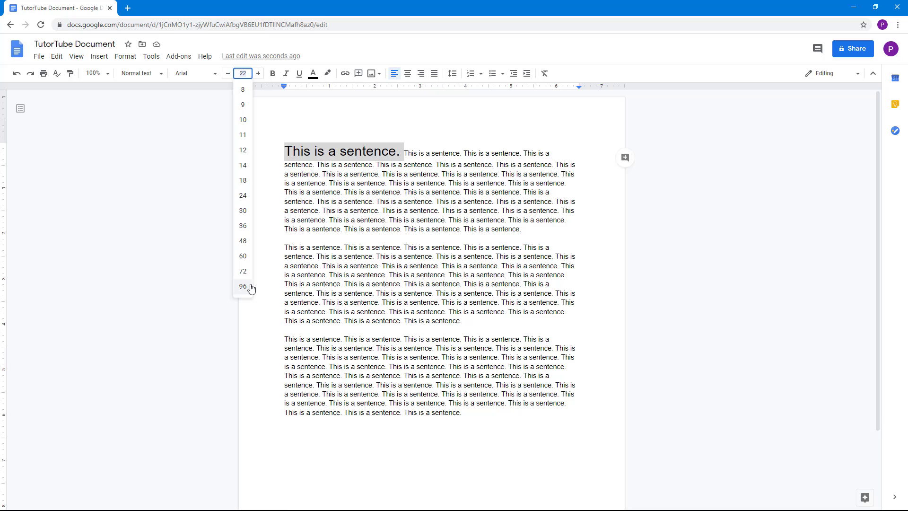
pyautogui.click(242, 286)
pyautogui.write('200')
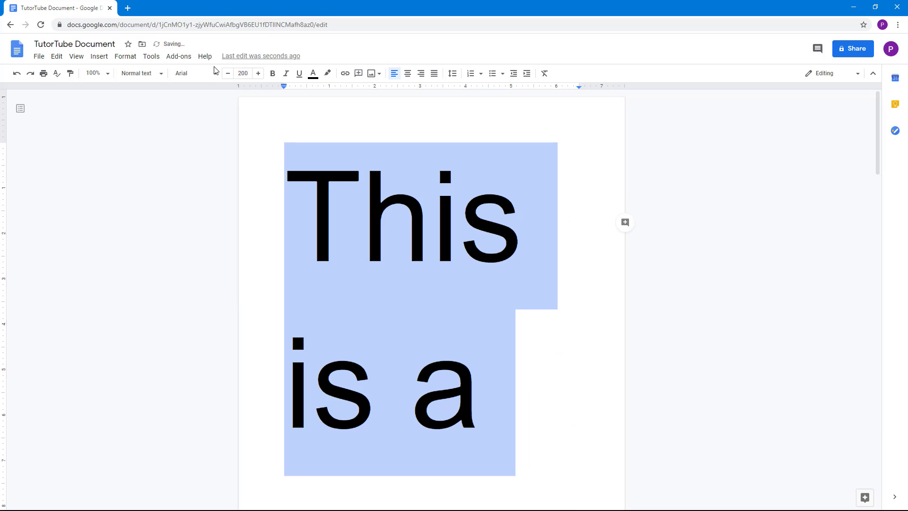
# Shrink the first sentence from 200 pt to a custom 27.5 pt via the size box.
pyautogui.click(242, 73)
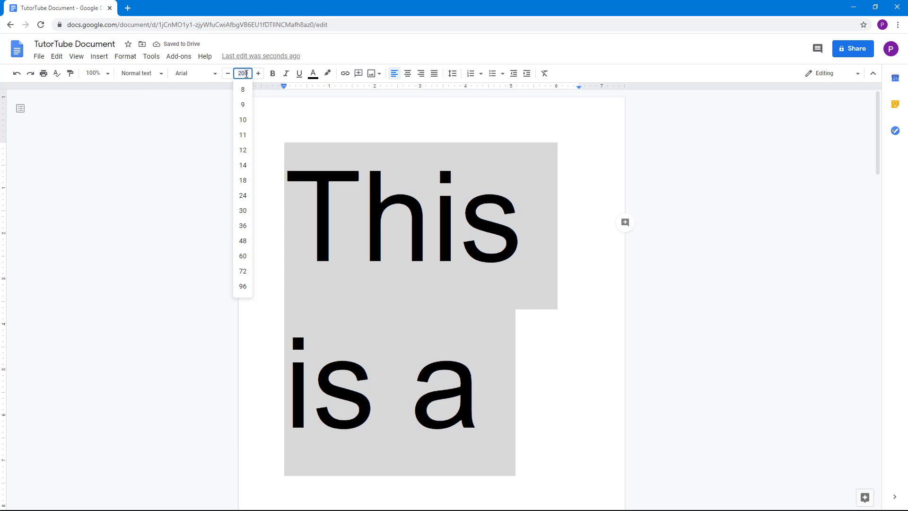
pyautogui.write('27.5')
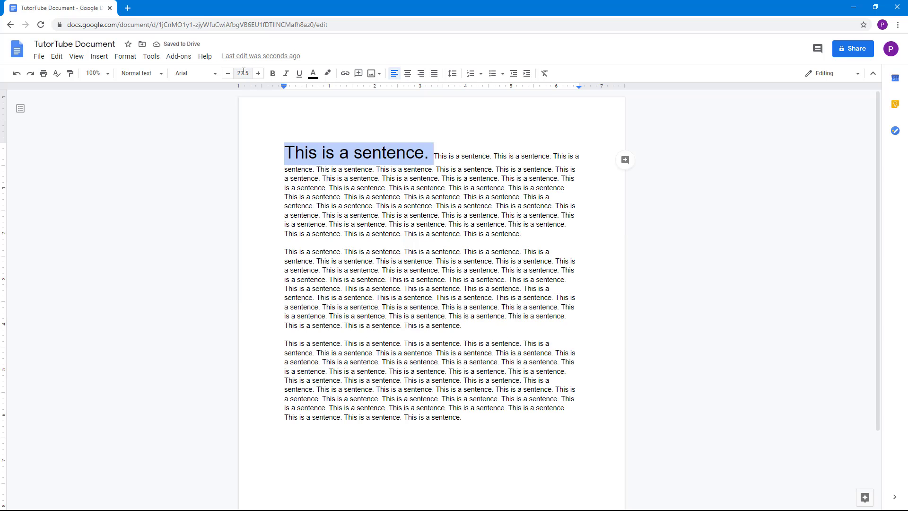
pyautogui.click(243, 73)
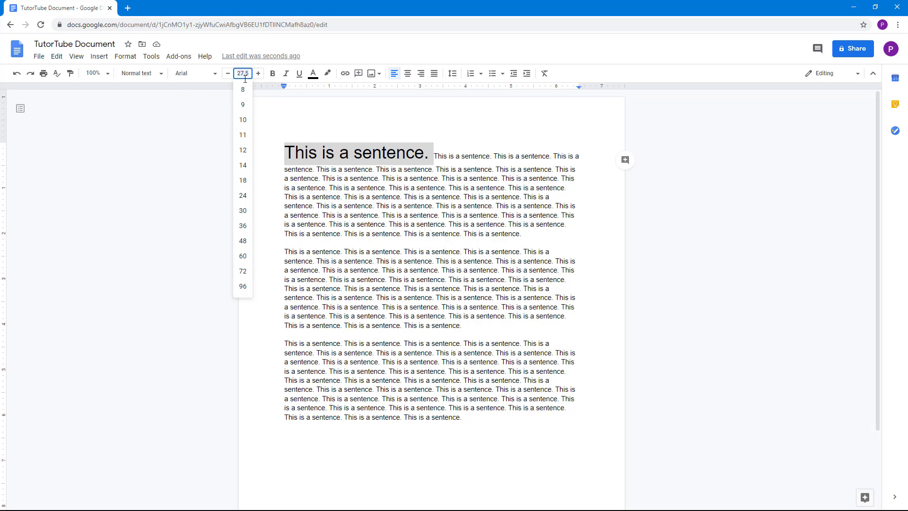
pyautogui.moveTo(272, 73)
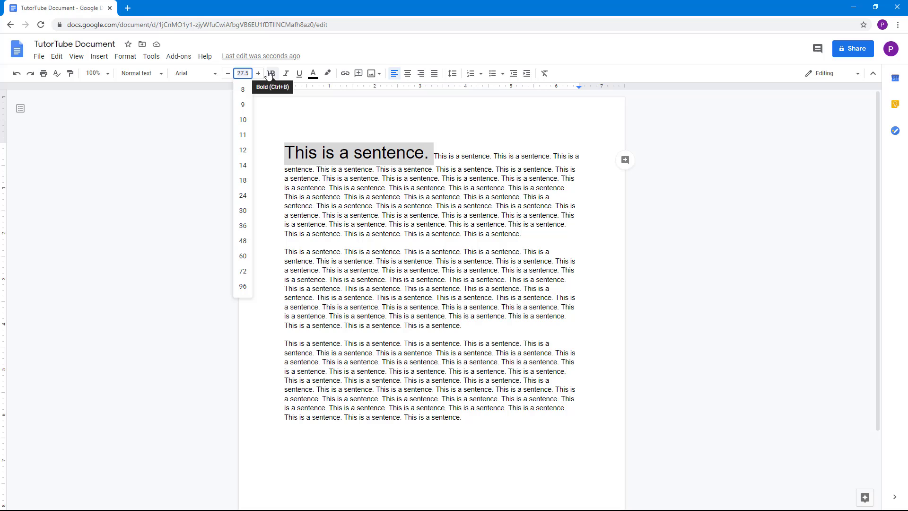
pyautogui.moveTo(258, 74)
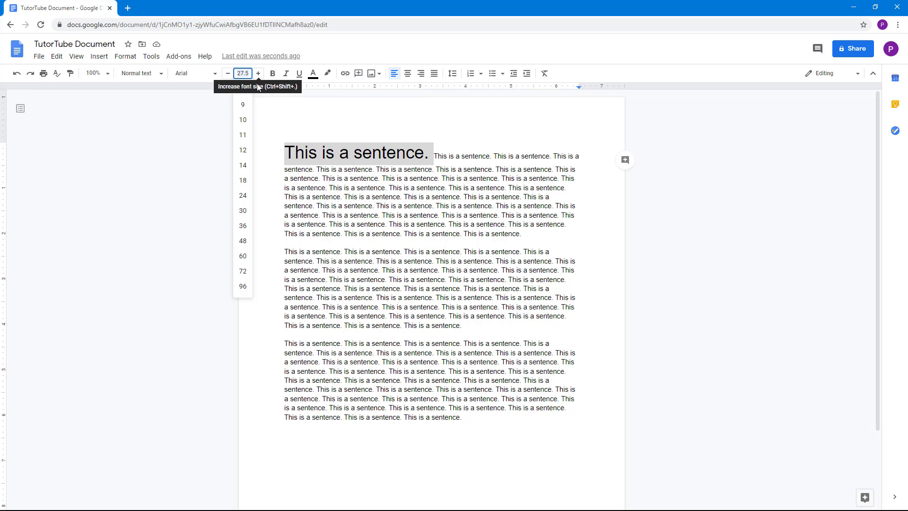